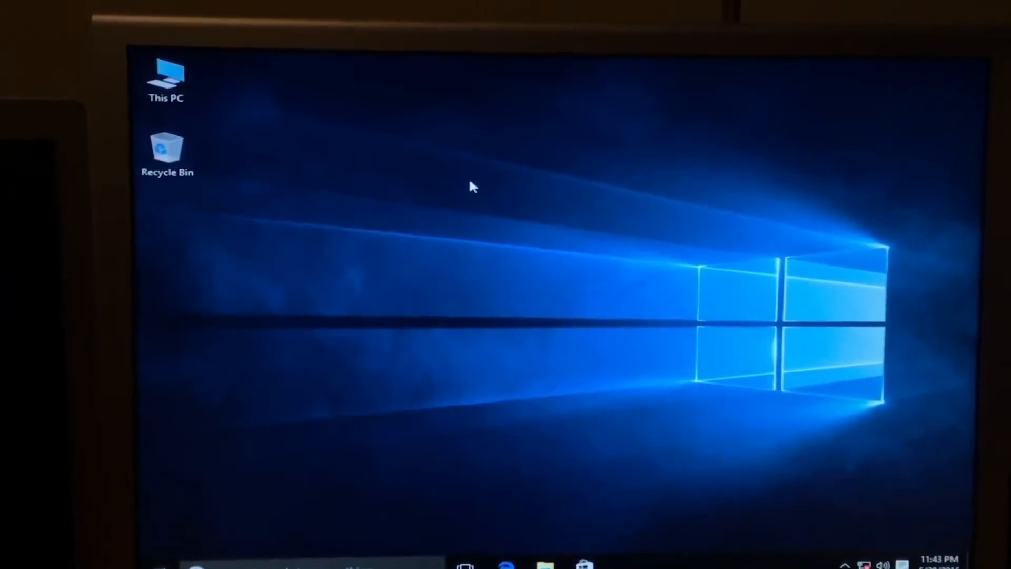
{"action": "mouse_move", "coordinate": [431, 214]}
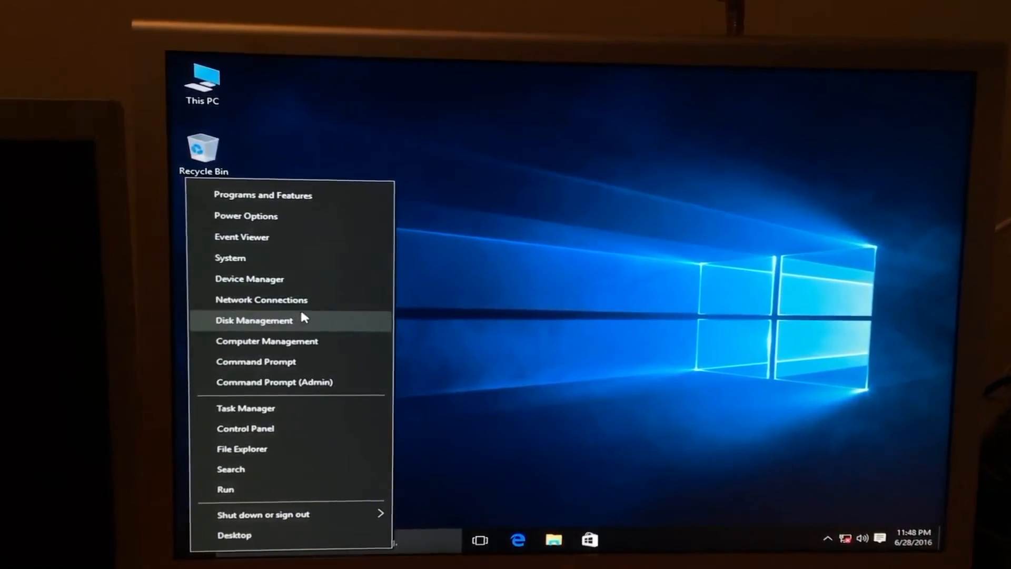
{"action": "mouse_move", "coordinate": [329, 287]}
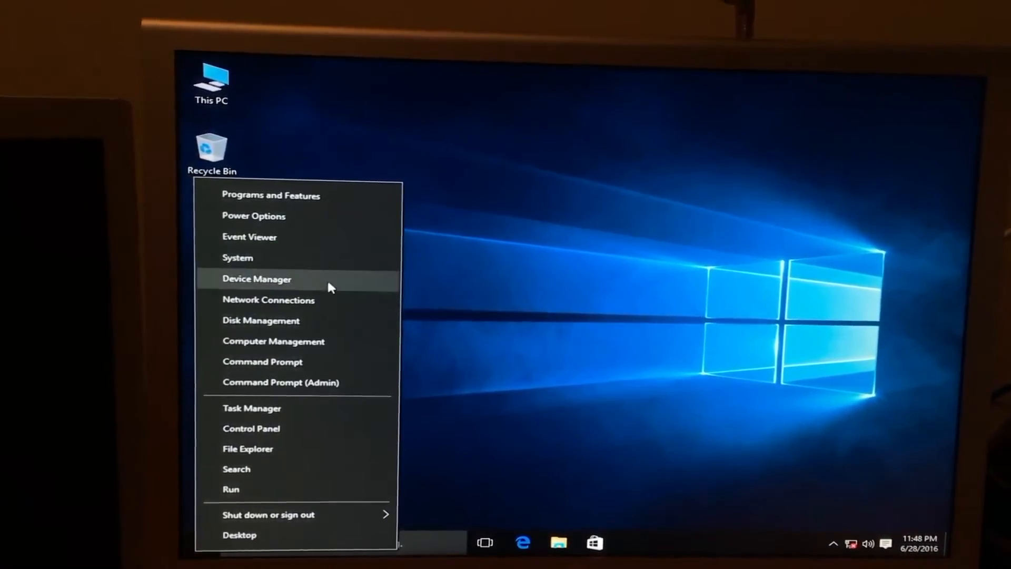
Launch Device Manager and bring up the context menu for the second Microsoft Basic Display Adapter
{"action": "left_click", "coordinate": [257, 278]}
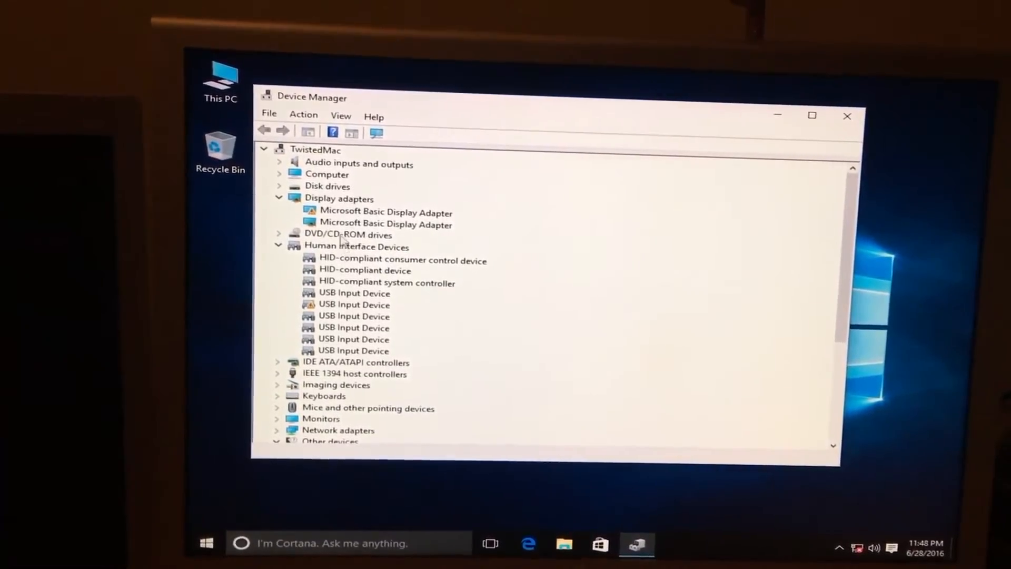
{"action": "left_click", "coordinate": [385, 223]}
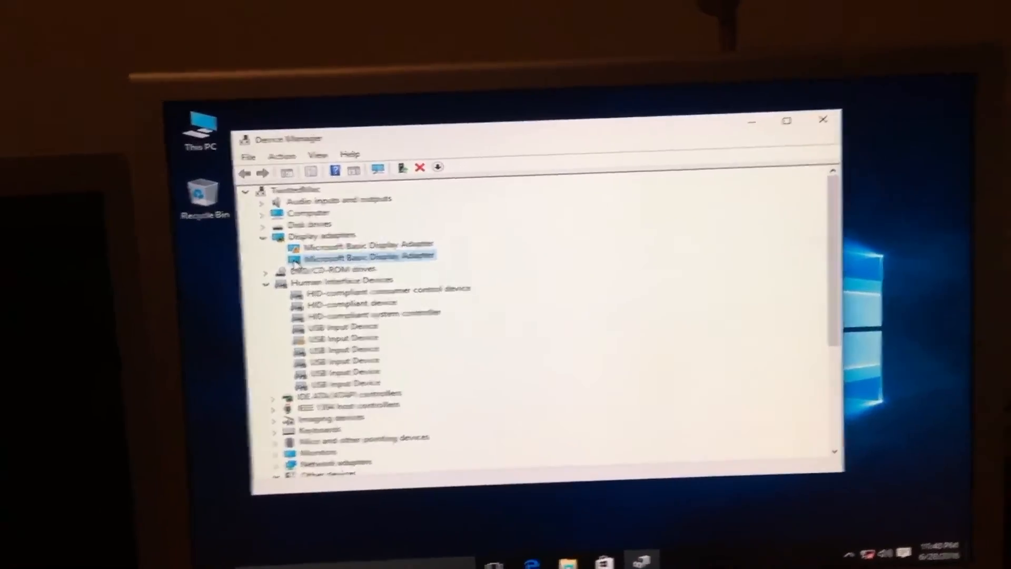
{"action": "right_click", "coordinate": [364, 254]}
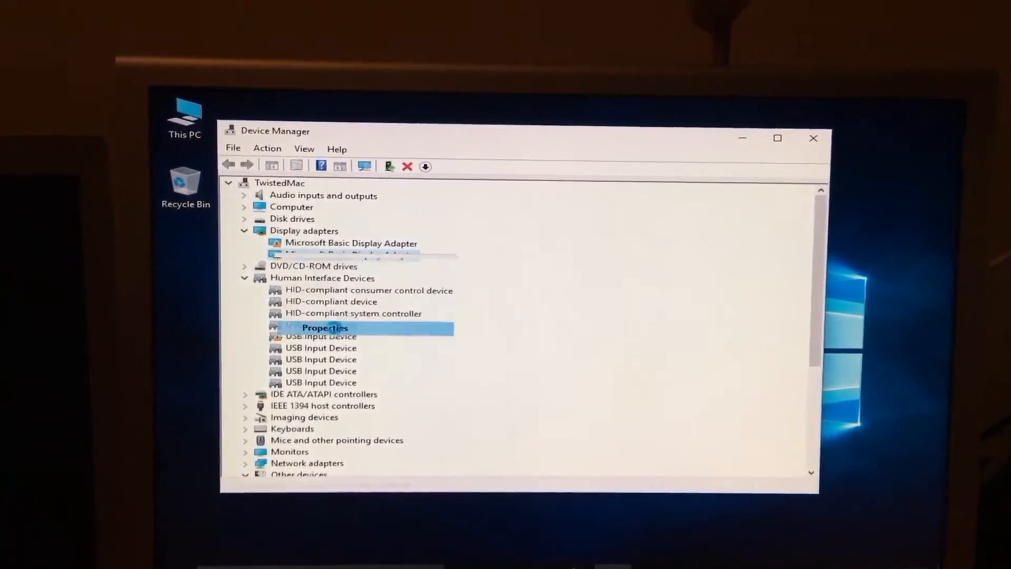
View the second adapter's Hardware Ids in its properties and copy the top hardware ID
{"action": "left_click", "coordinate": [325, 327]}
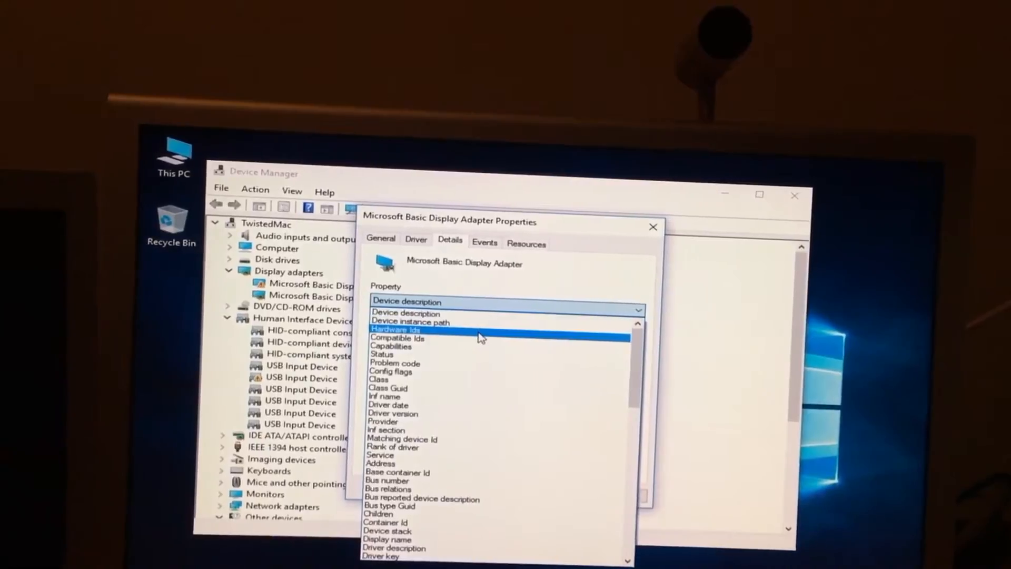
{"action": "left_click", "coordinate": [393, 329]}
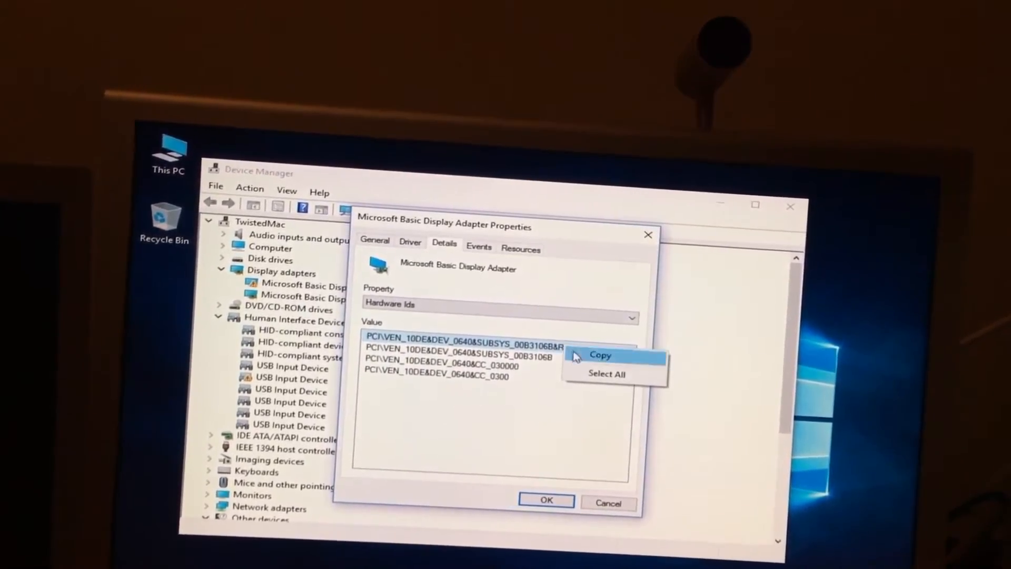
{"action": "left_click", "coordinate": [599, 355]}
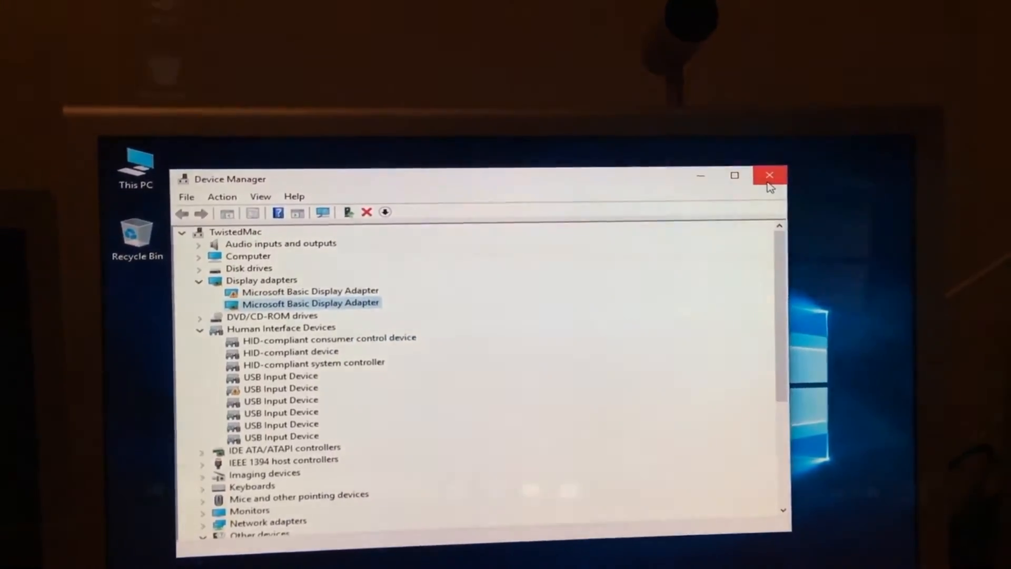
Close Device Manager and launch the Local Group Policy Editor via Run
{"action": "left_click", "coordinate": [769, 176]}
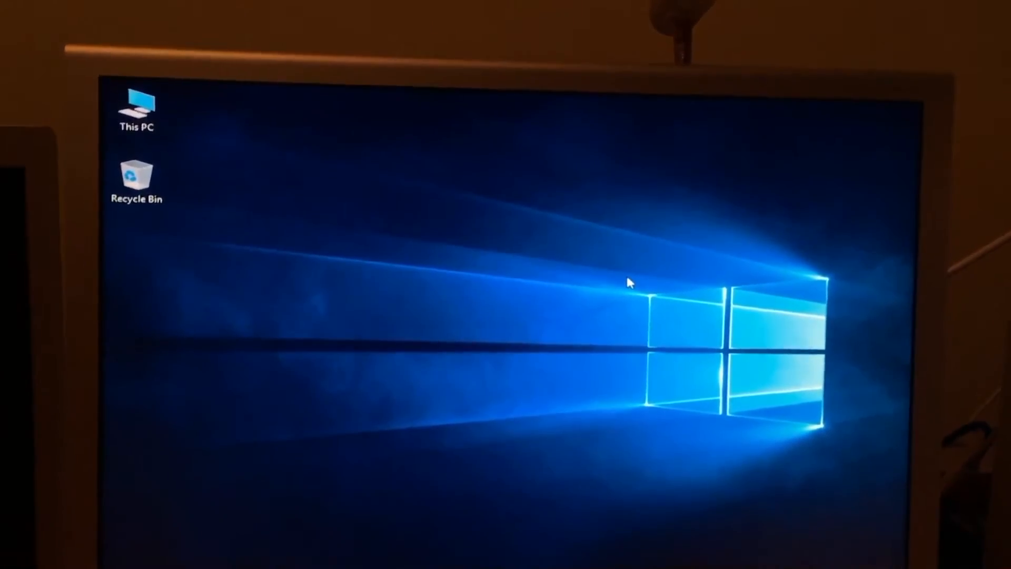
{"action": "key", "text": "Win+r"}
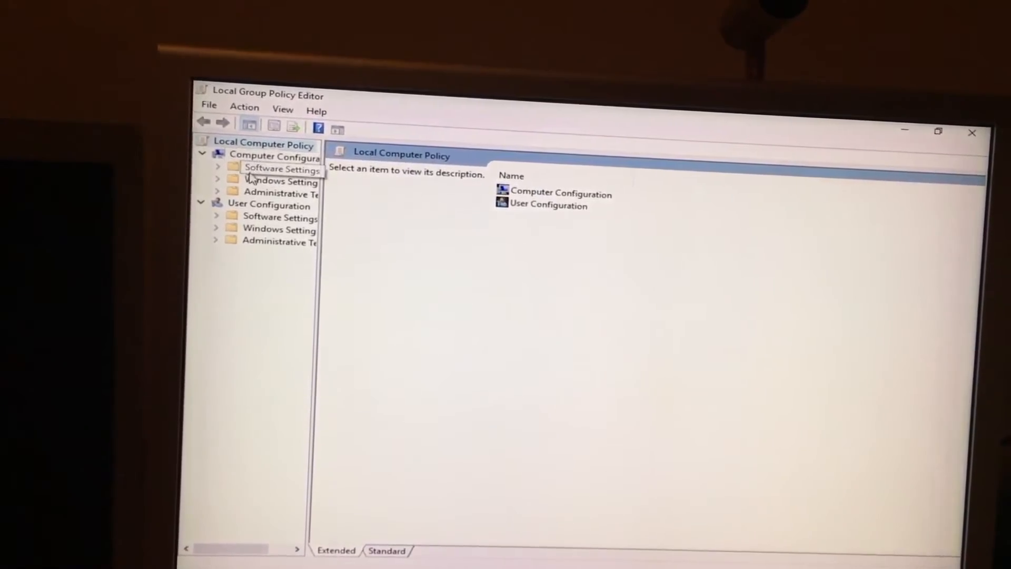
Navigate Computer Configuration > Administrative Templates > System > Device Installation and edit the block-by-device-ID policy
{"action": "left_click", "coordinate": [274, 191]}
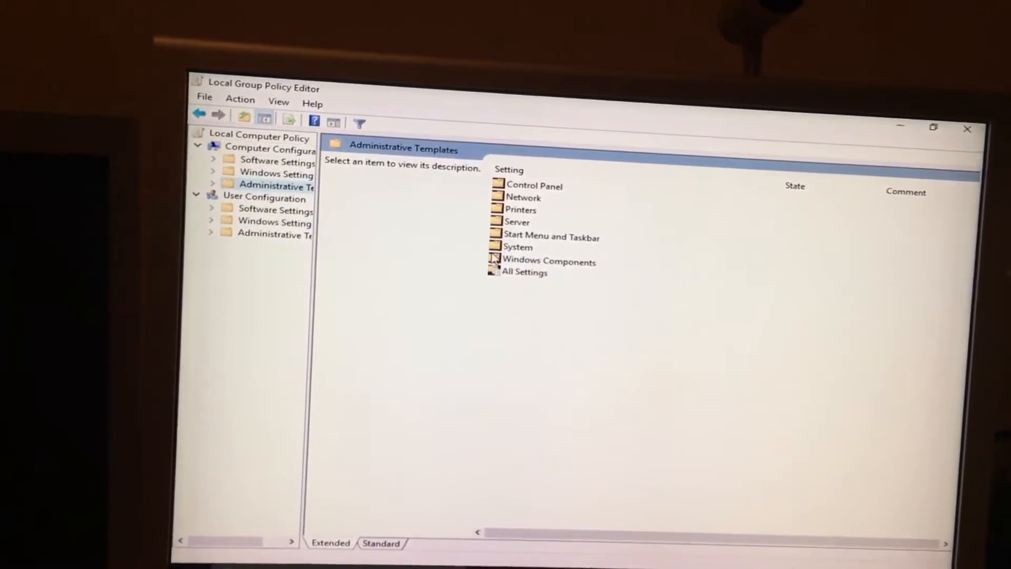
{"action": "double_click", "coordinate": [516, 246]}
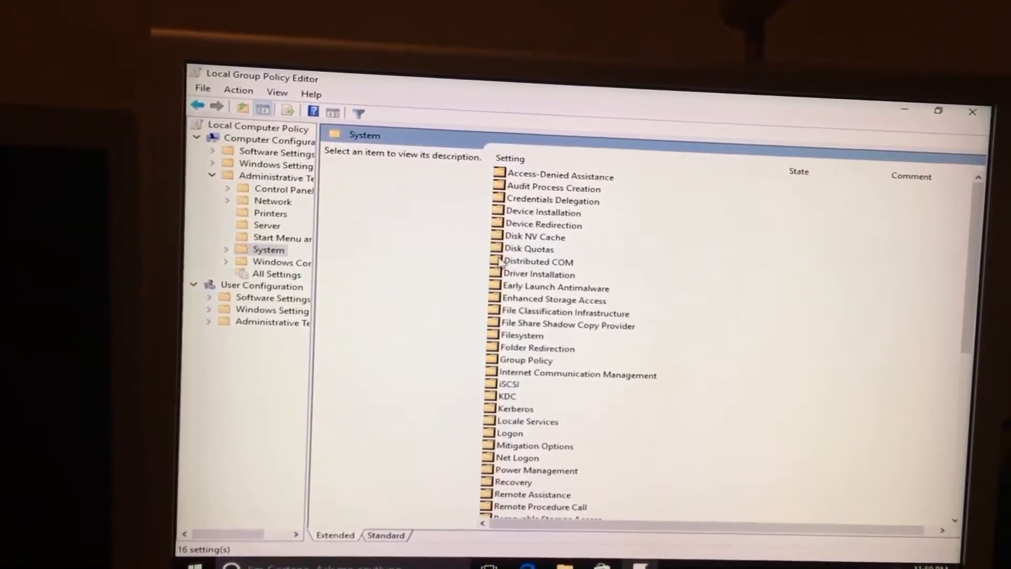
{"action": "left_click", "coordinate": [550, 211]}
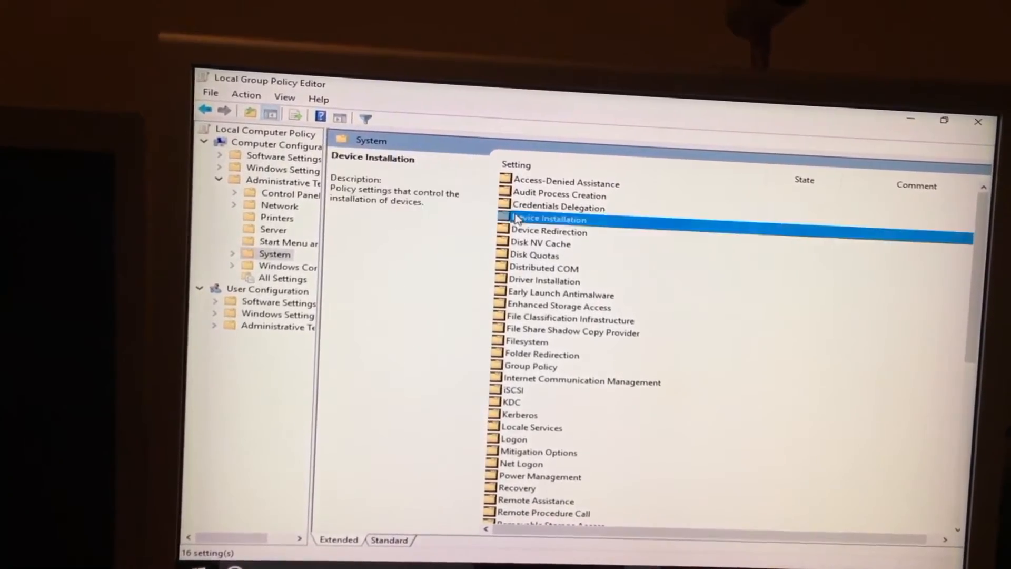
{"action": "double_click", "coordinate": [549, 219]}
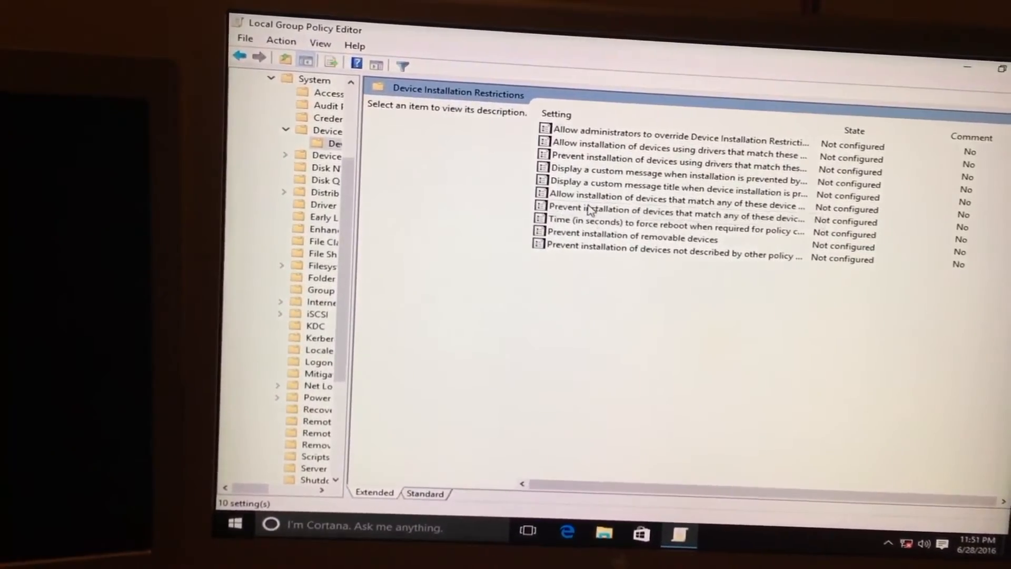
{"action": "left_click", "coordinate": [673, 214]}
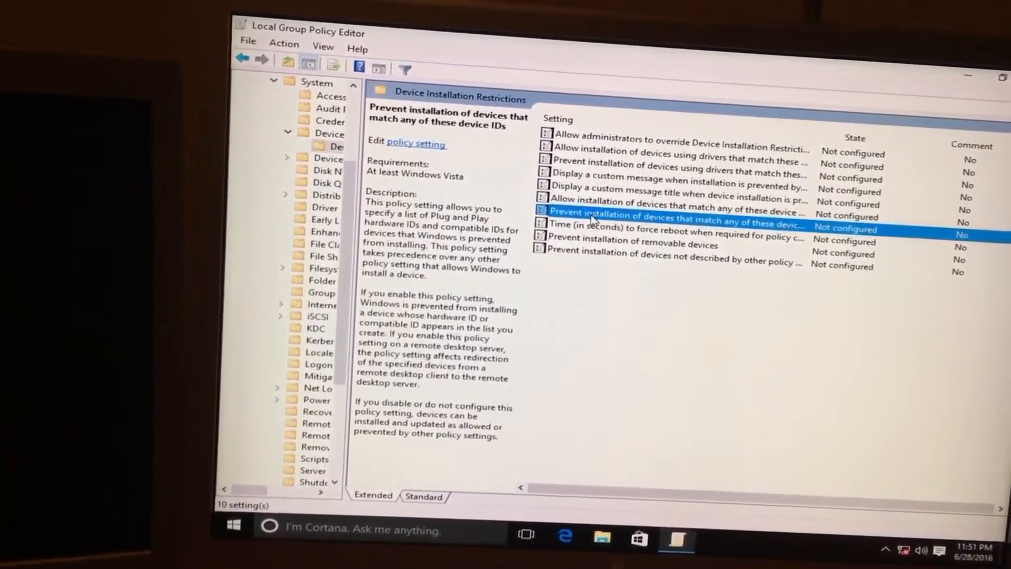
{"action": "double_click", "coordinate": [670, 214]}
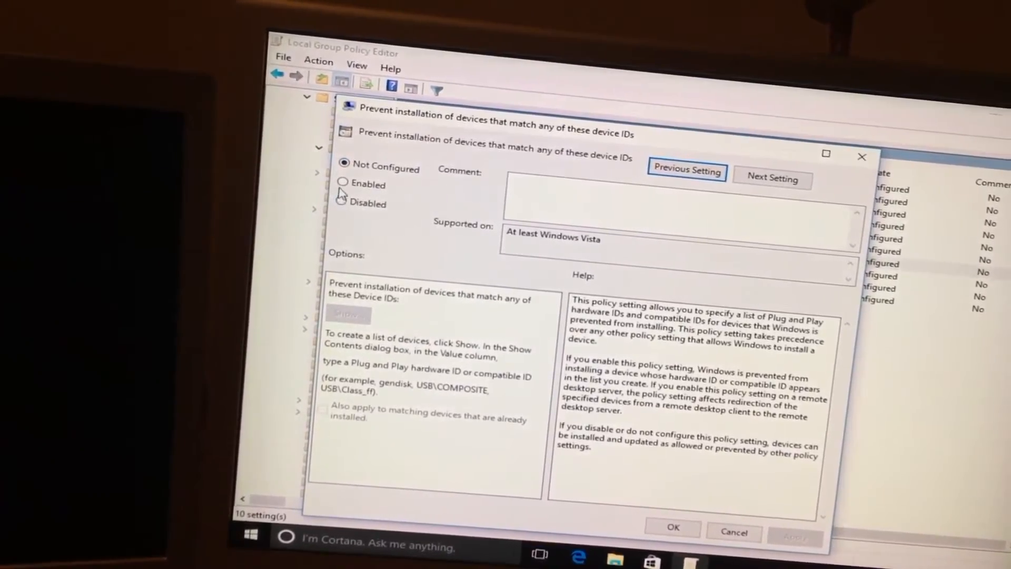
Enable the policy and add PCI\VEN_10DE&DEV_0640&SUBSYS_00B3106B&REV_A1 to the blocked device ID list
{"action": "left_click", "coordinate": [343, 183]}
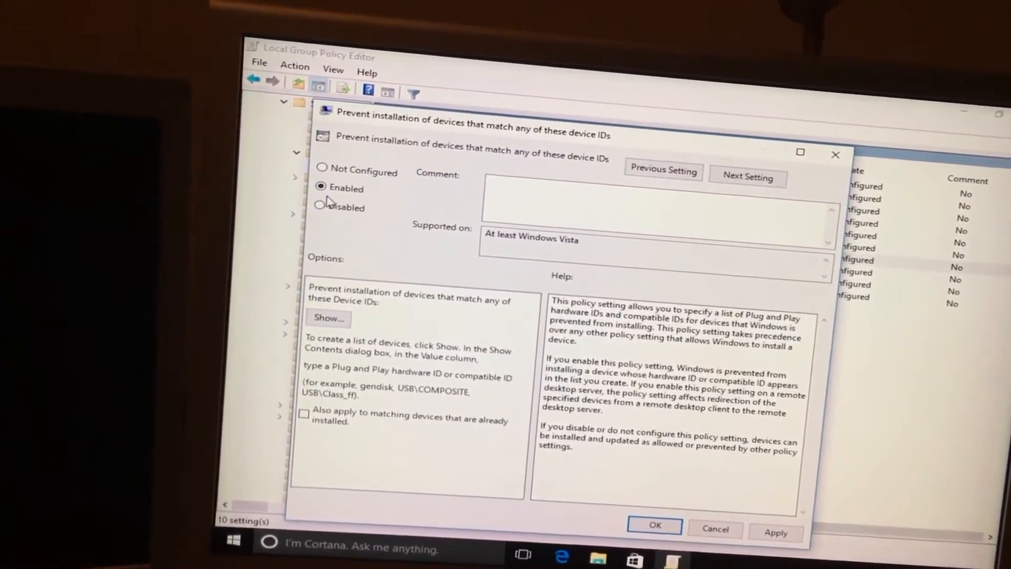
{"action": "left_click", "coordinate": [328, 317]}
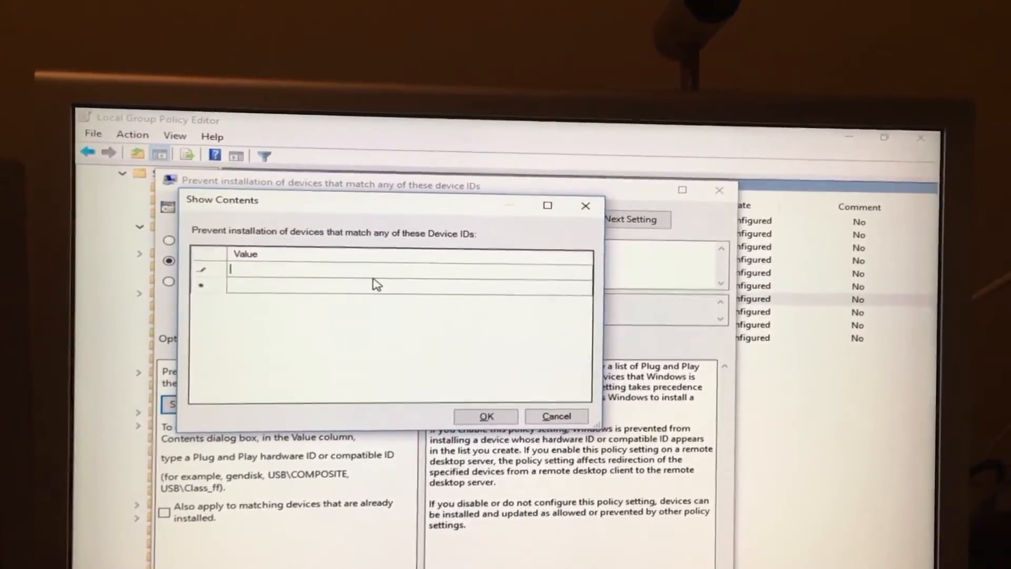
{"action": "type", "text": "PCI\\VEN_10DE&DEV_0640&SUBSYS_00B3106B&REV_A1"}
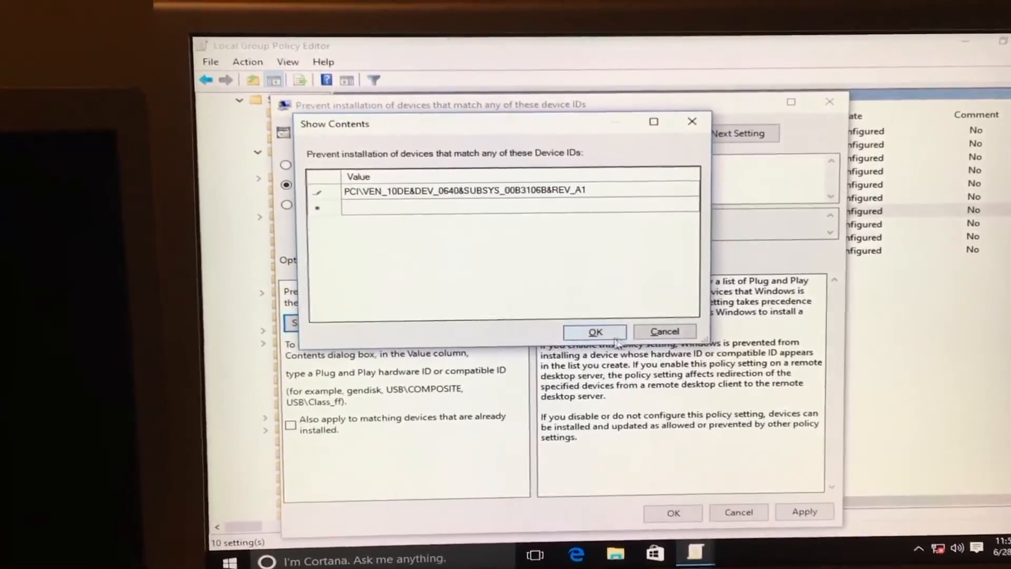
{"action": "left_click", "coordinate": [594, 332]}
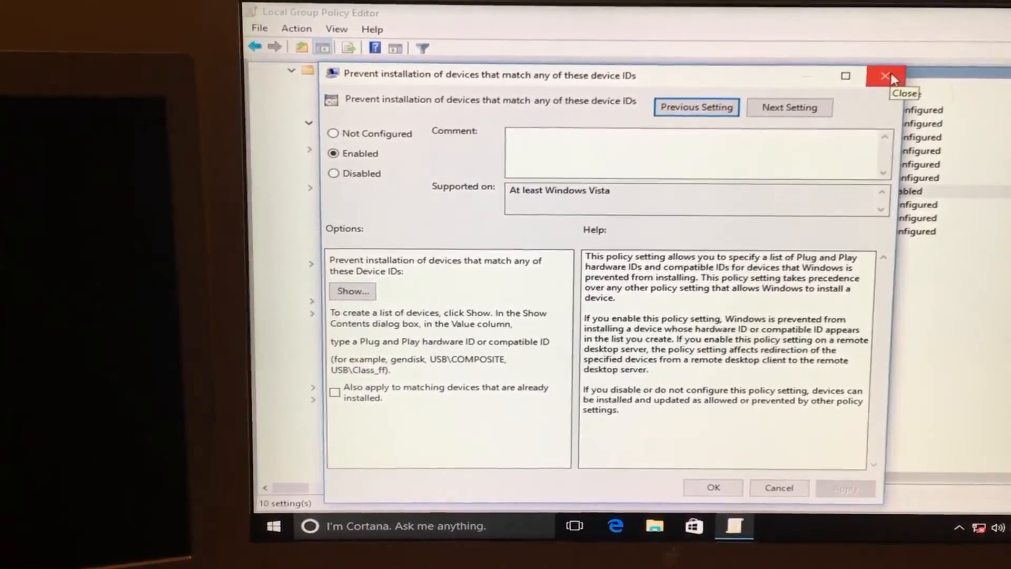
Close the policy setting window, leaving the ID-blocking policy Enabled
{"action": "left_click", "coordinate": [886, 75]}
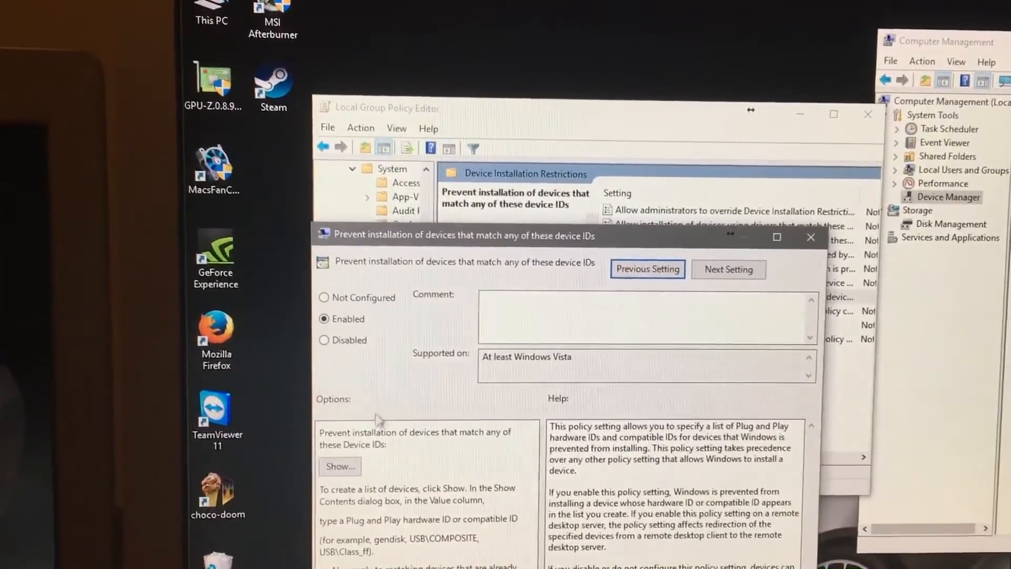
In Computer Management's Device Manager, choose to browse the computer manually for the Basic Display Adapter's driver
{"action": "left_click", "coordinate": [340, 465]}
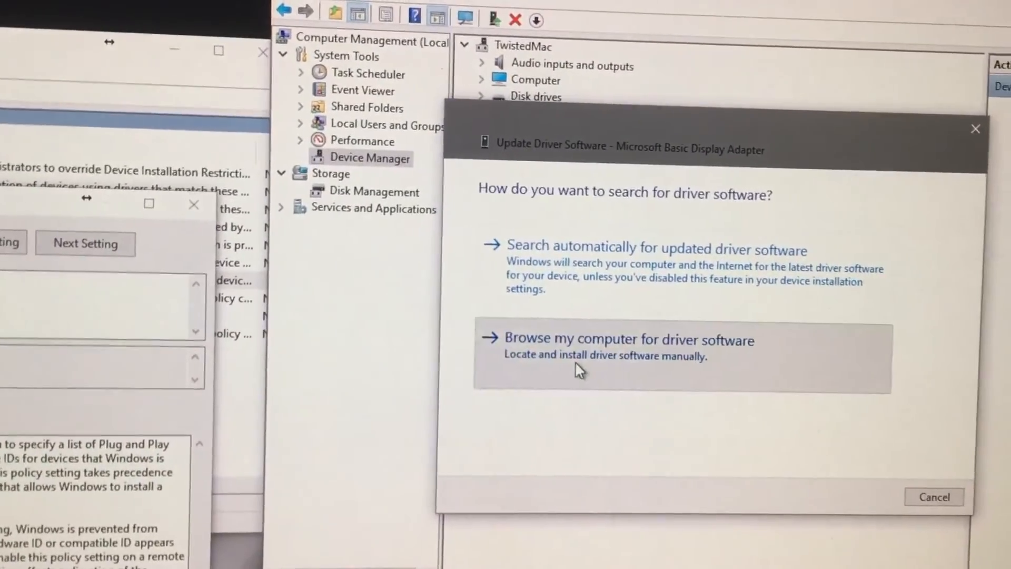
{"action": "left_click", "coordinate": [624, 347]}
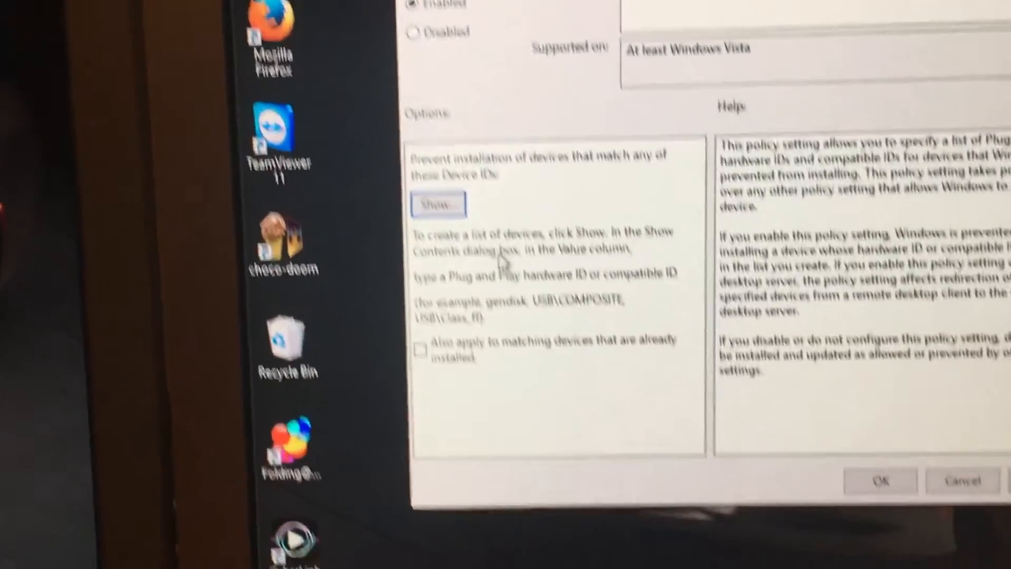
Review the blocked device ID list again in the policy's Show dialog
{"action": "left_click", "coordinate": [437, 204]}
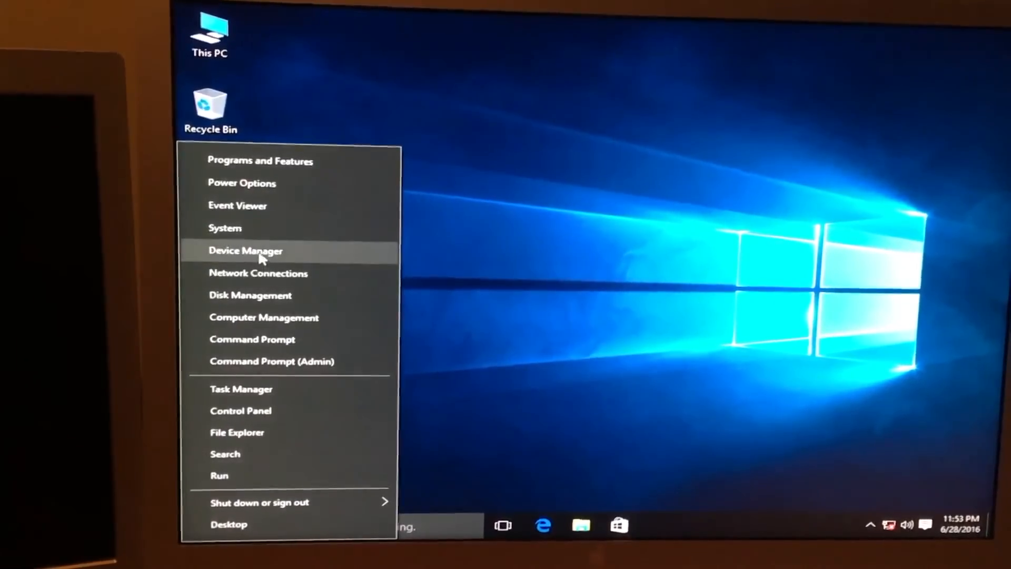
From Device Manager, uninstall the second Microsoft Basic Display Adapter and confirm
{"action": "left_click", "coordinate": [246, 251]}
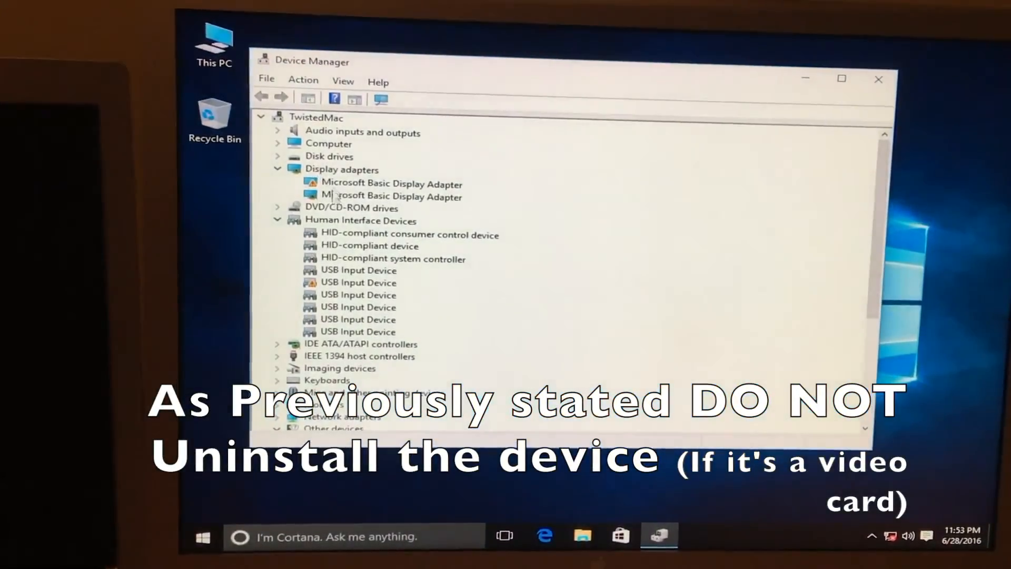
{"action": "right_click", "coordinate": [393, 196]}
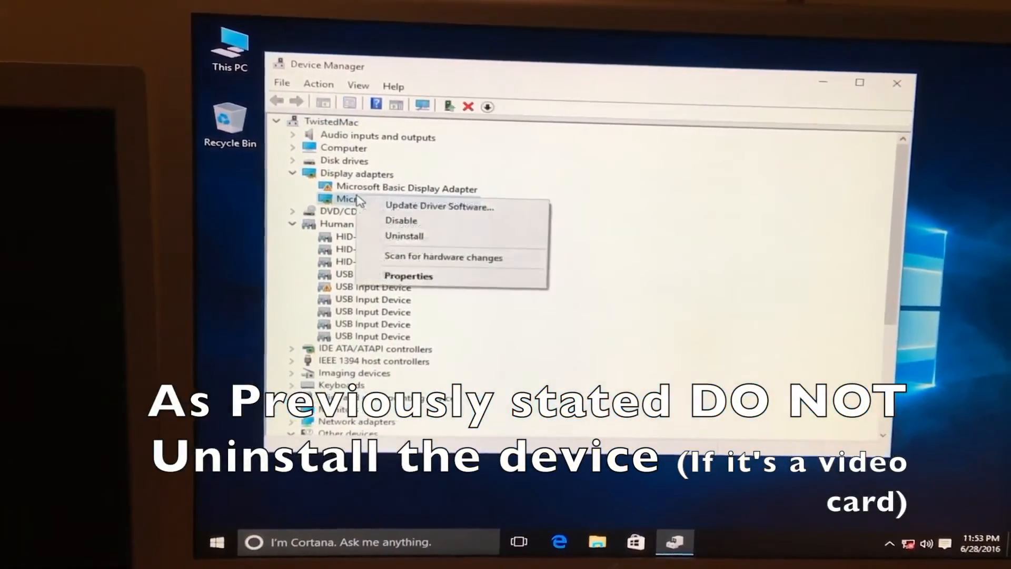
{"action": "left_click", "coordinate": [404, 234]}
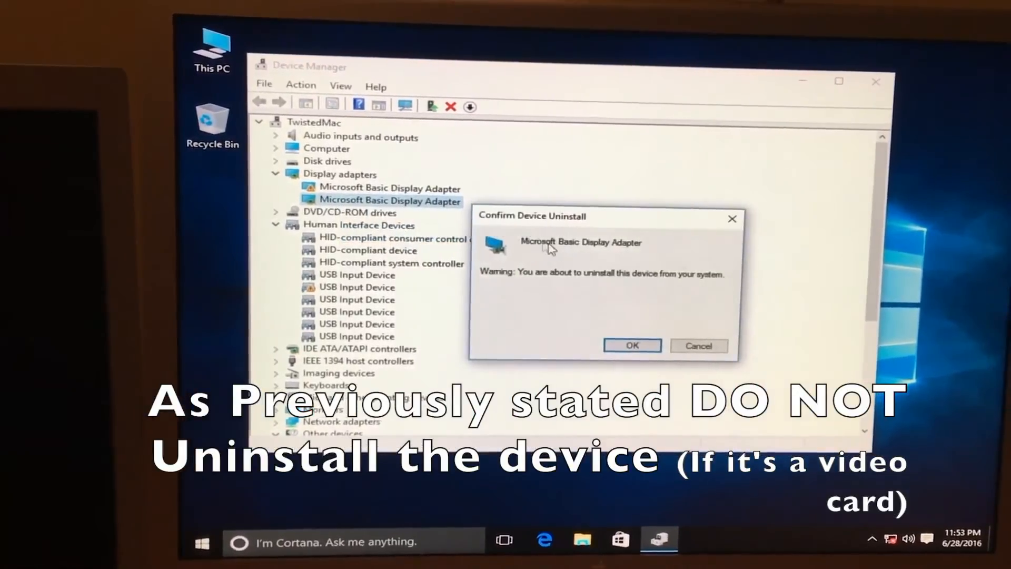
{"action": "left_click", "coordinate": [631, 345]}
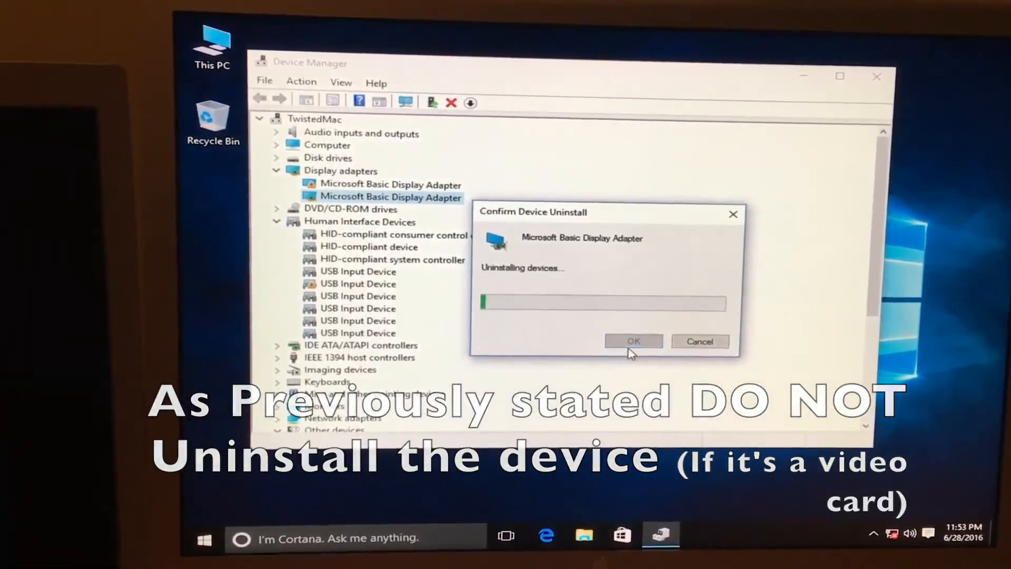
{"action": "left_click", "coordinate": [632, 340]}
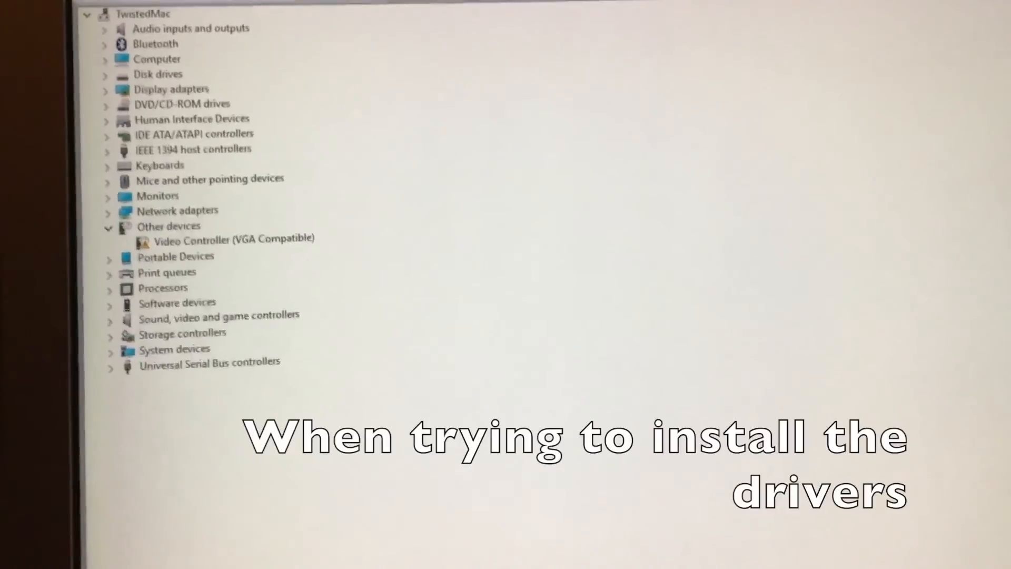
{"action": "scroll", "scroll_direction": "down", "scroll_amount": 3}
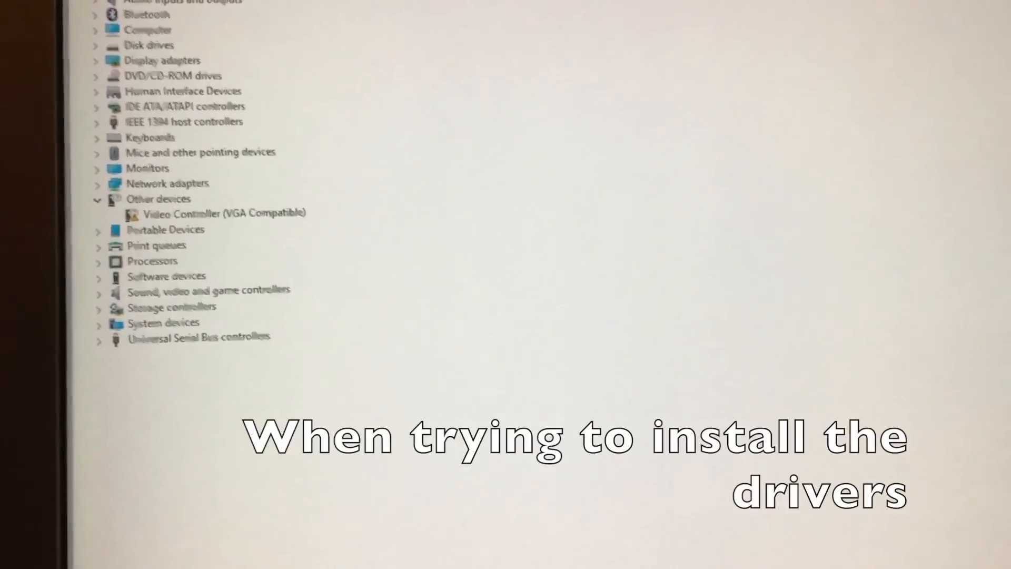